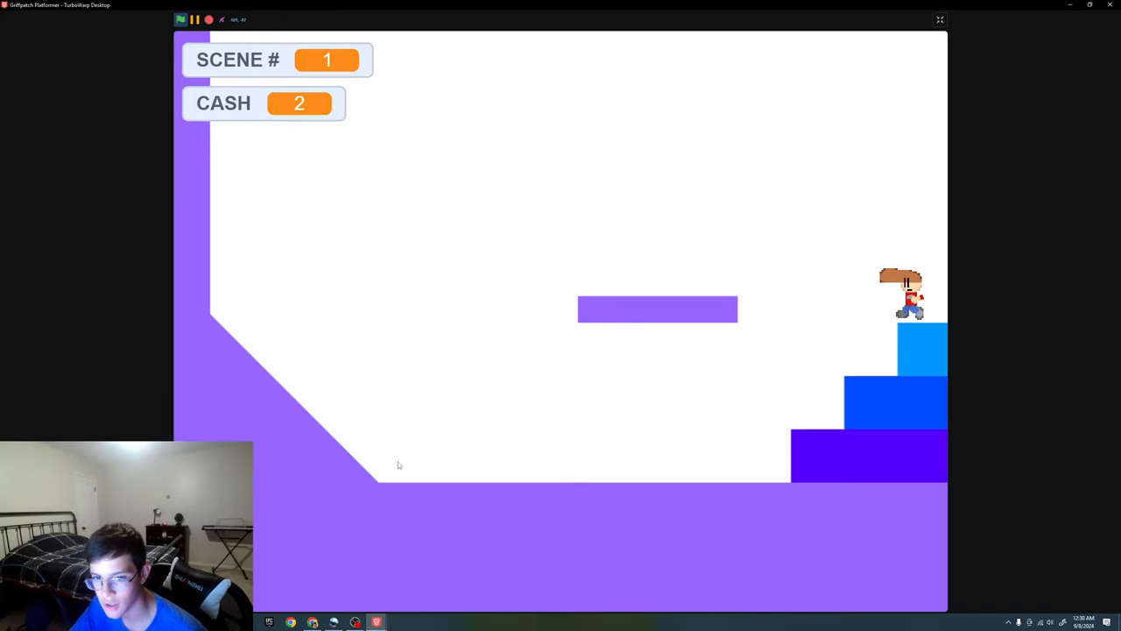
- Move the player left off the blue steps and across the floor to the slope
key("left")
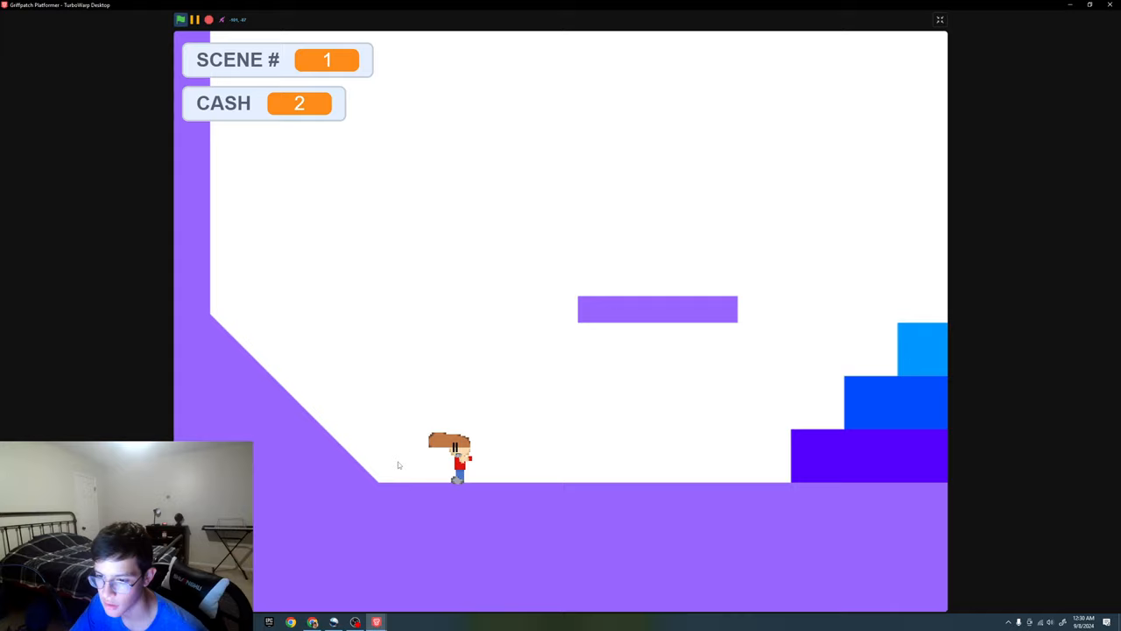
key("Left")
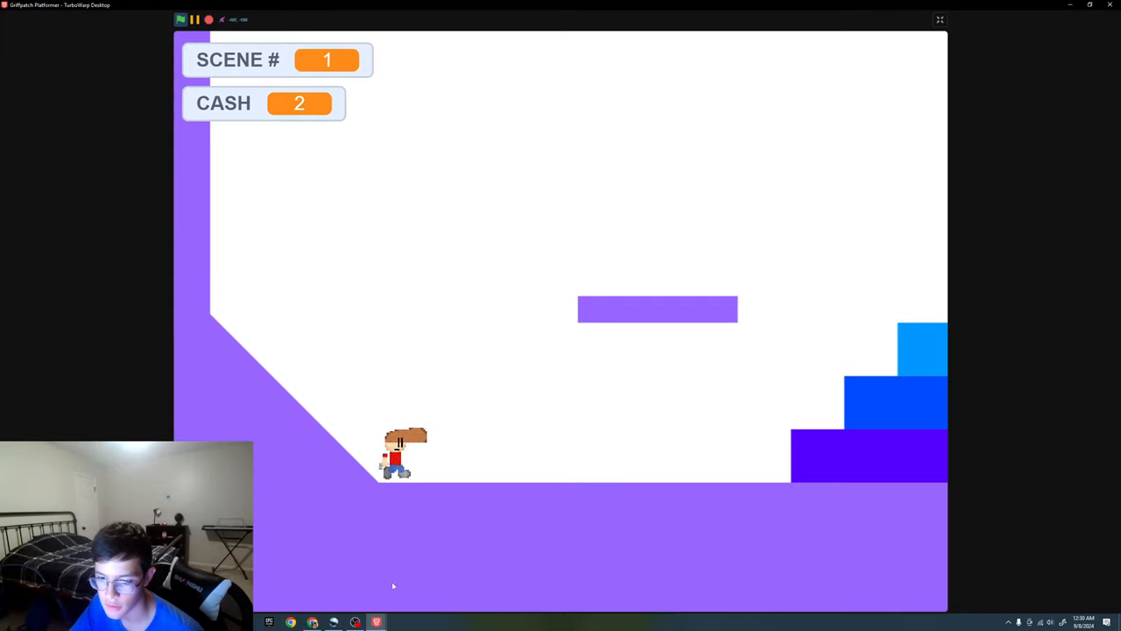